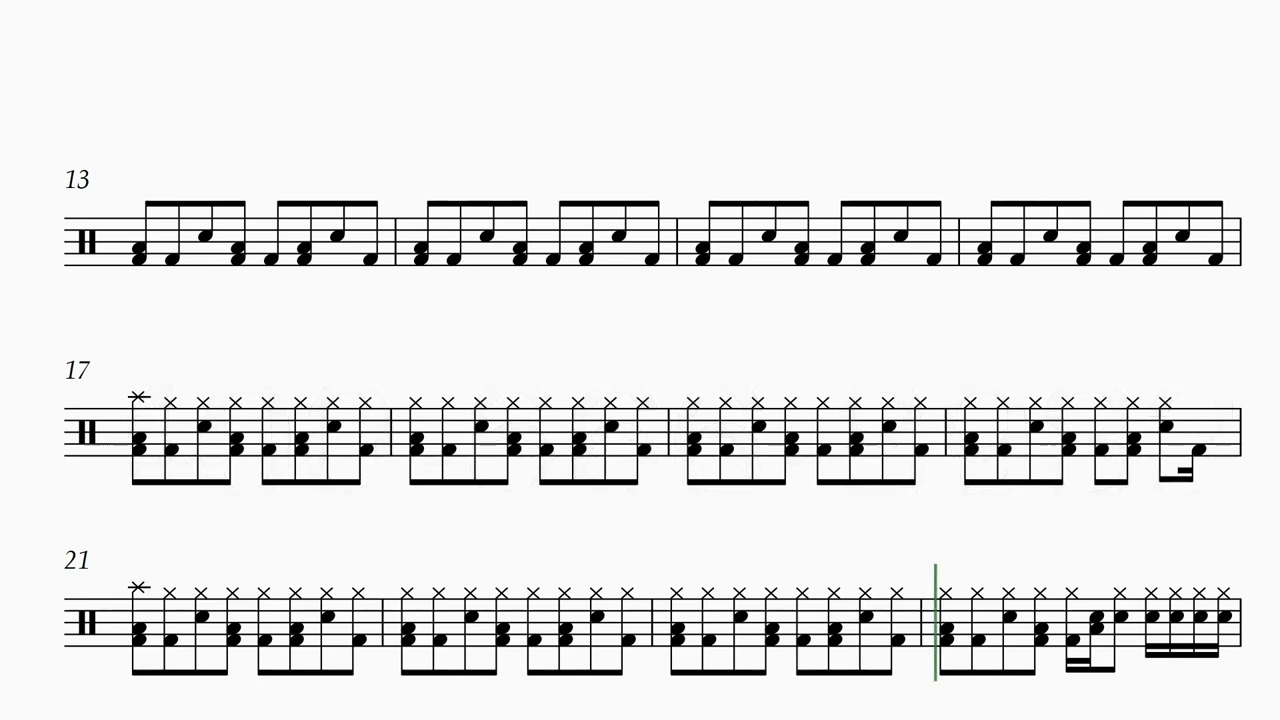
scroll("down", 3)
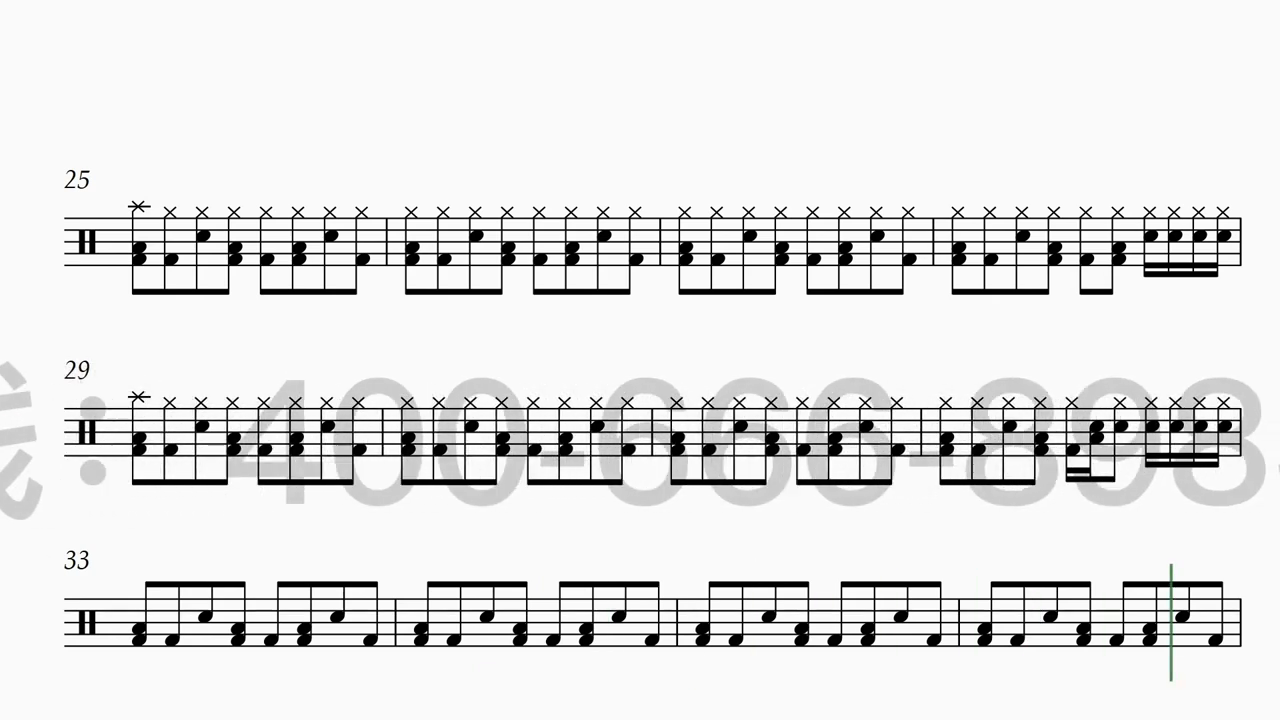
scroll("down", 3)
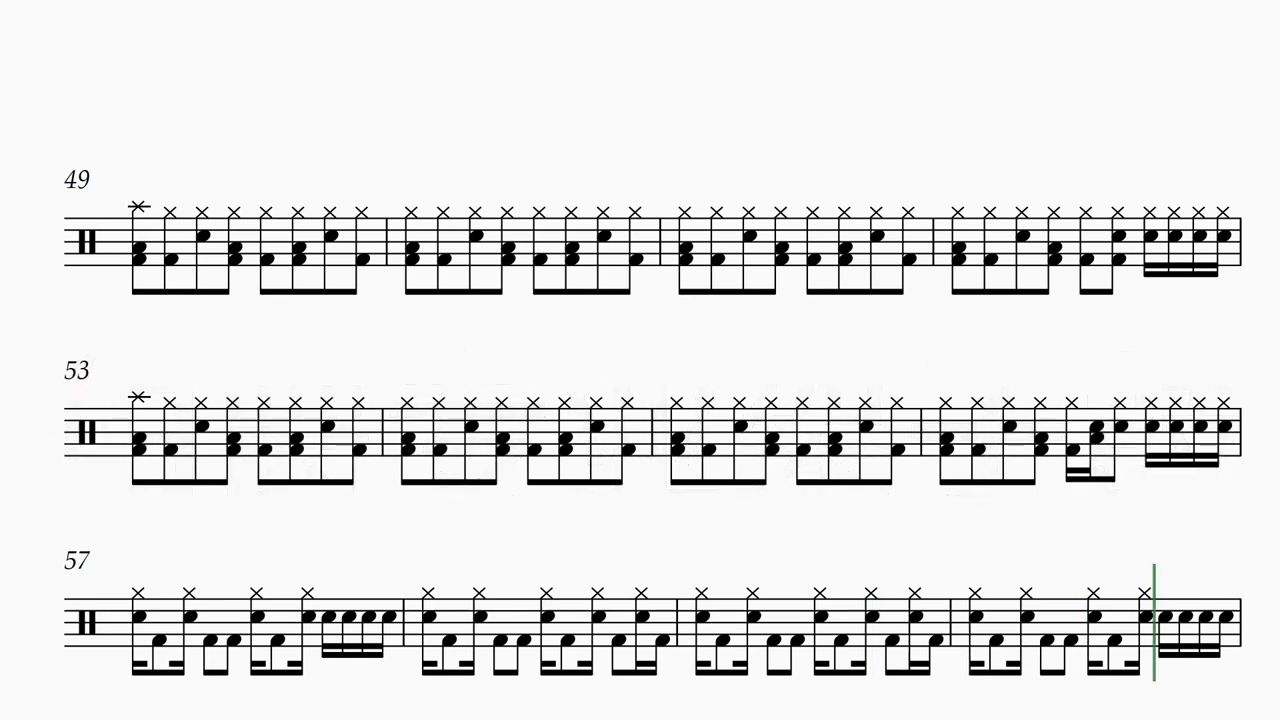
scroll("down", 3)
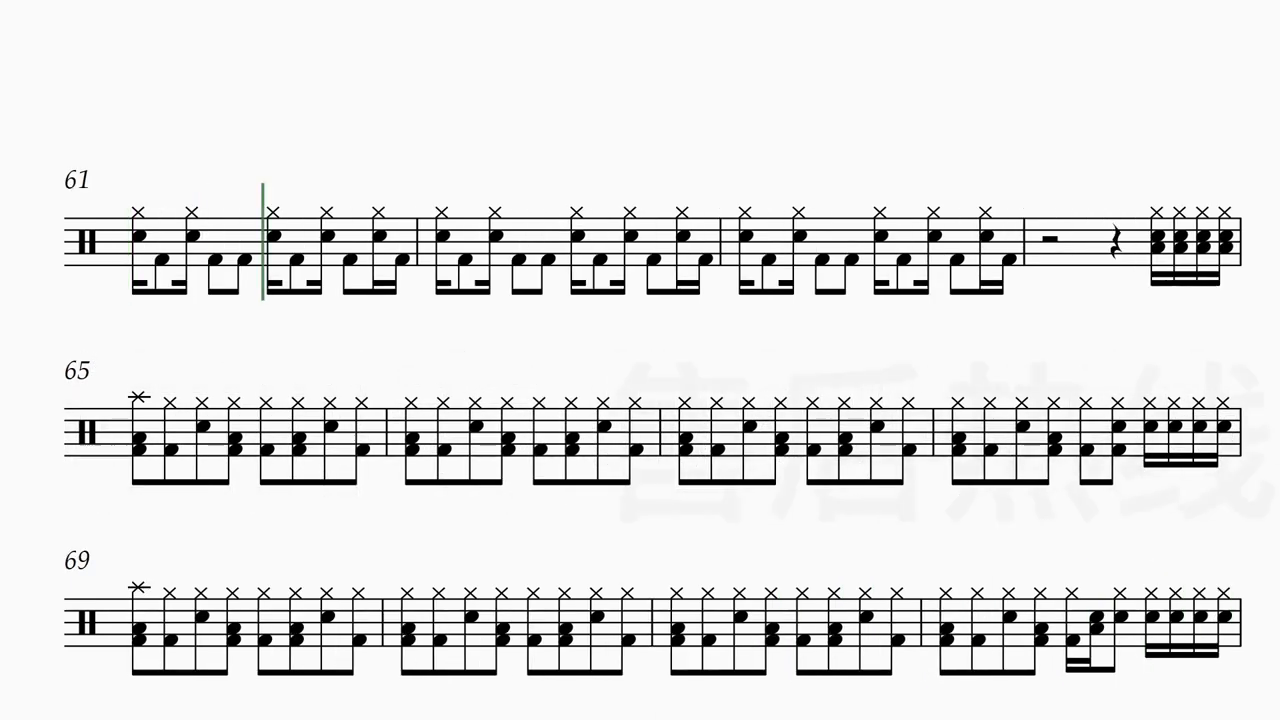